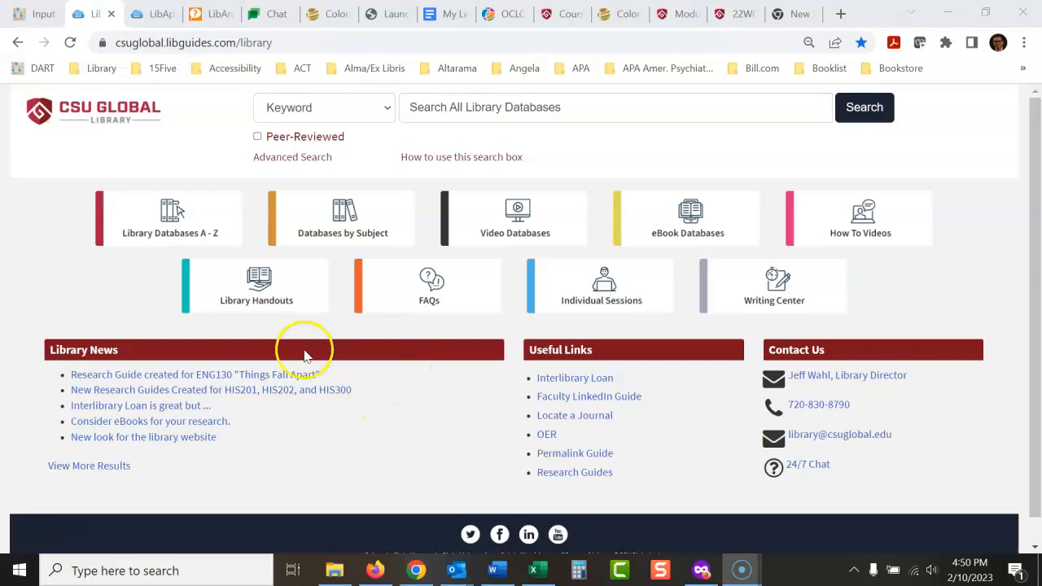
mouse_move(113, 303)
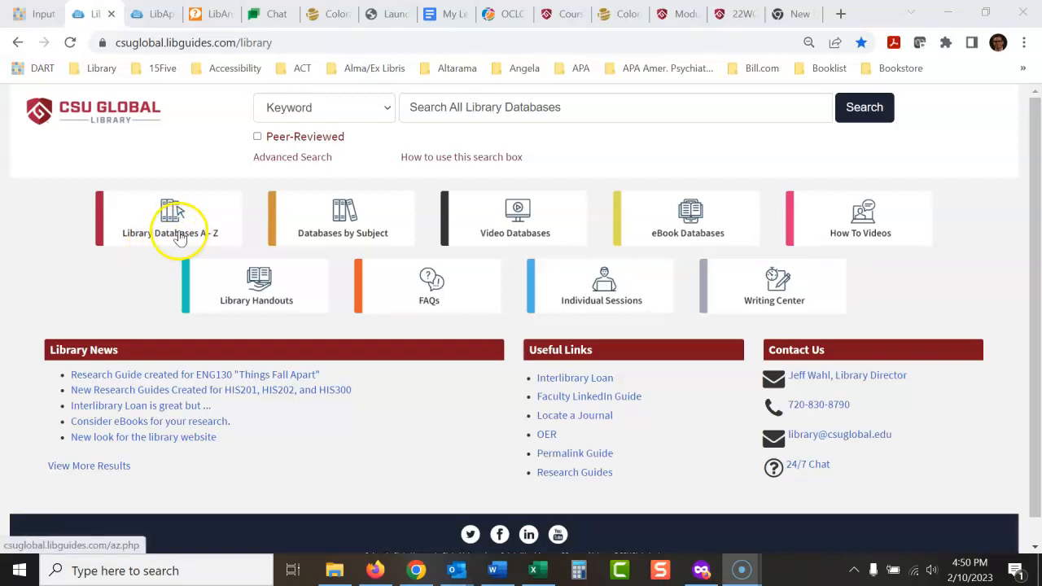
Filter the library's A–Z database list to the letter N, revealing the Nexis Uni entry
left_click(177, 218)
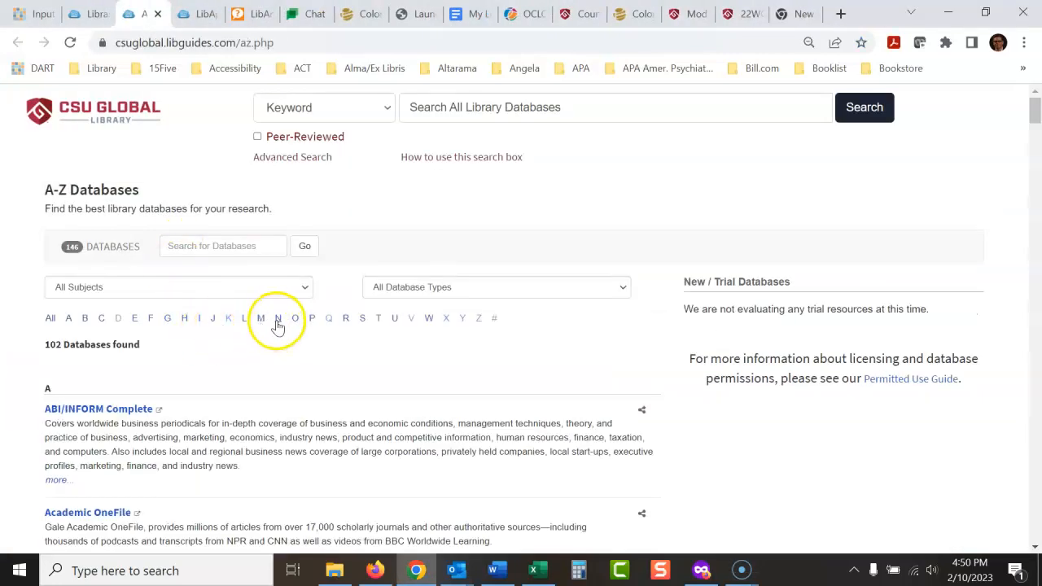
left_click(295, 318)
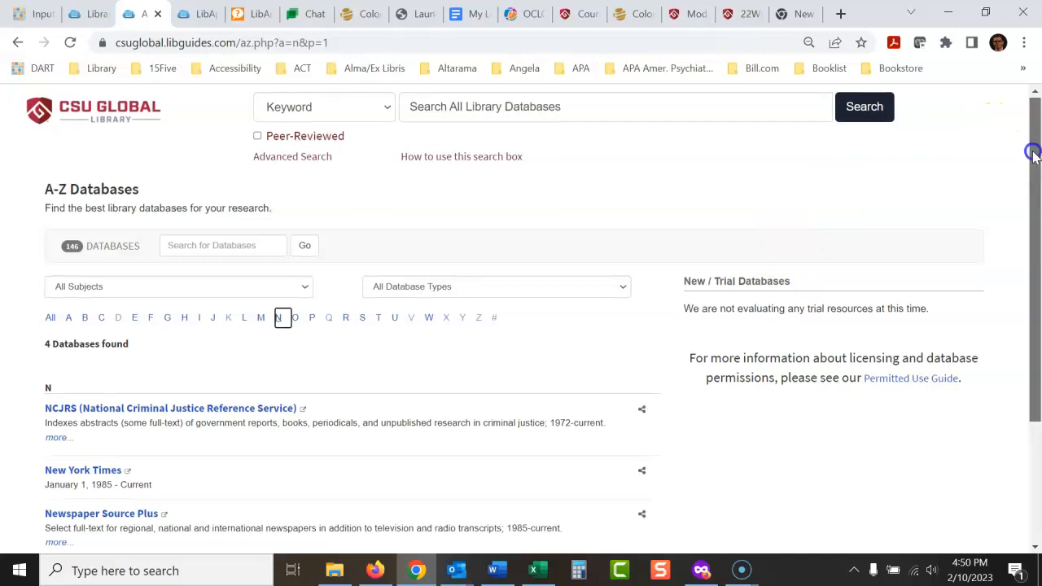
scroll("down", 3)
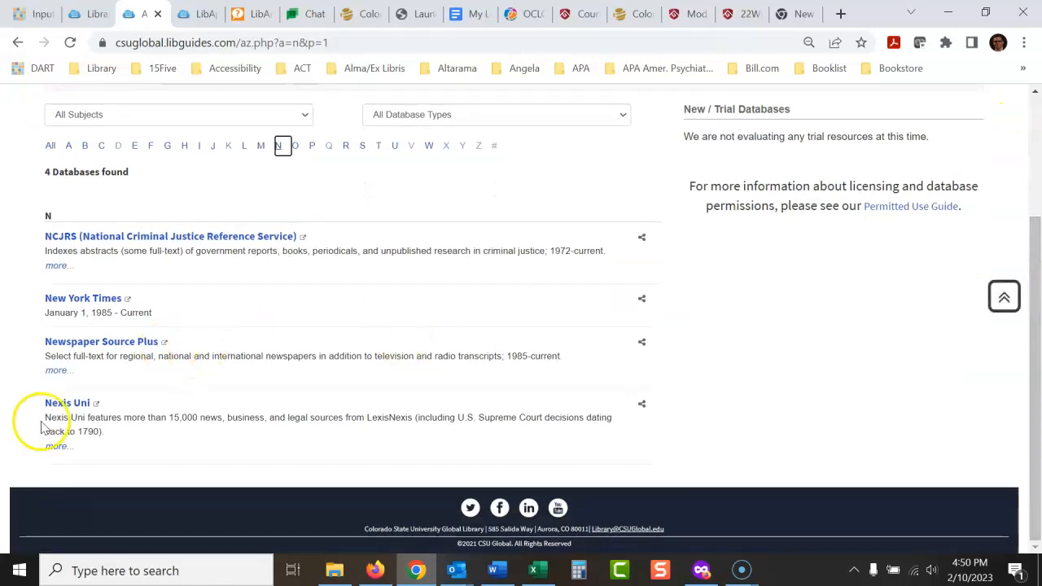
Enter Nexis Uni and choose a guided search of federal court cases
left_click(66, 402)
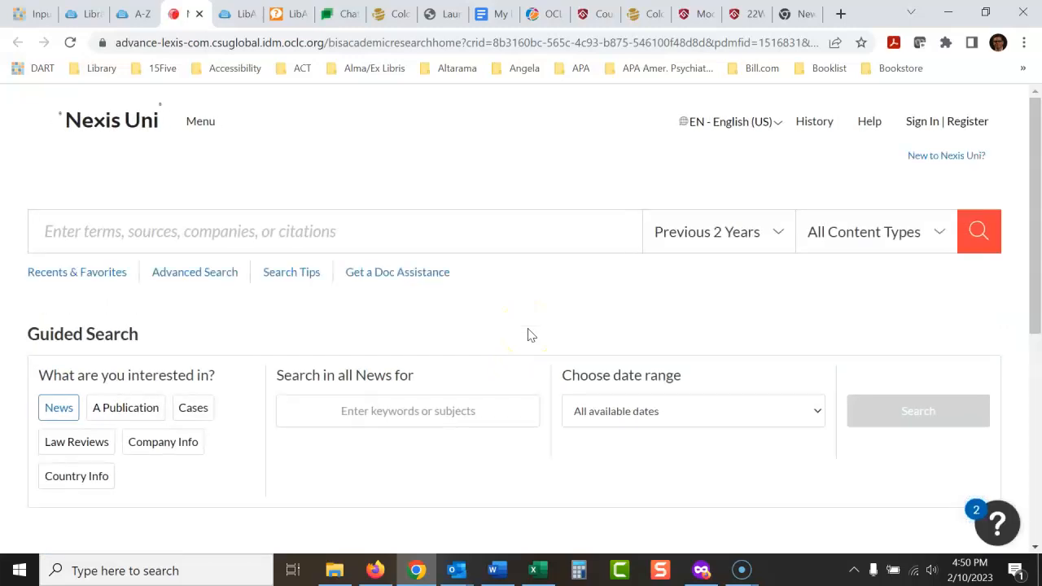
mouse_move(192, 407)
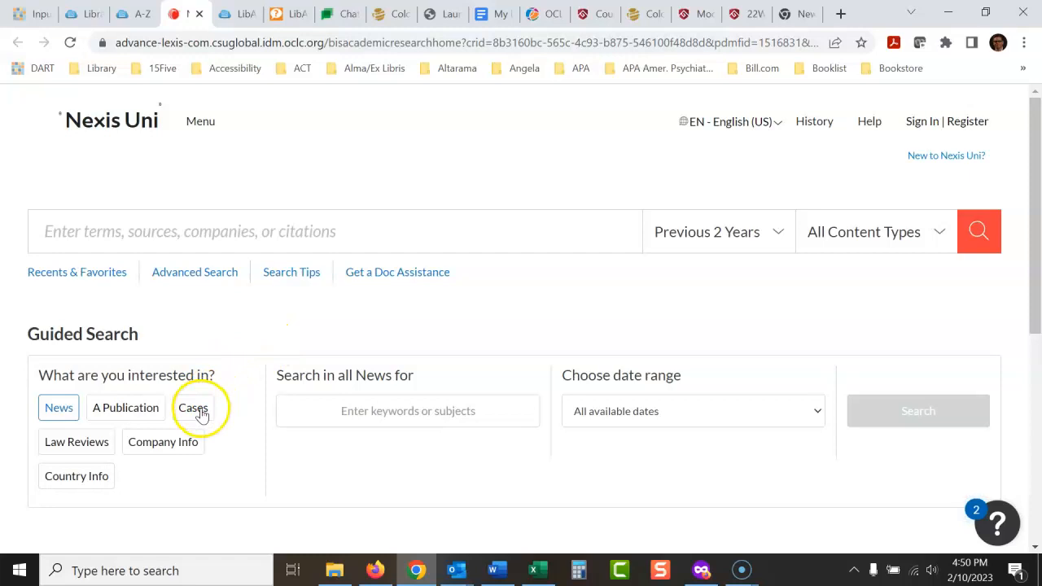
left_click(192, 407)
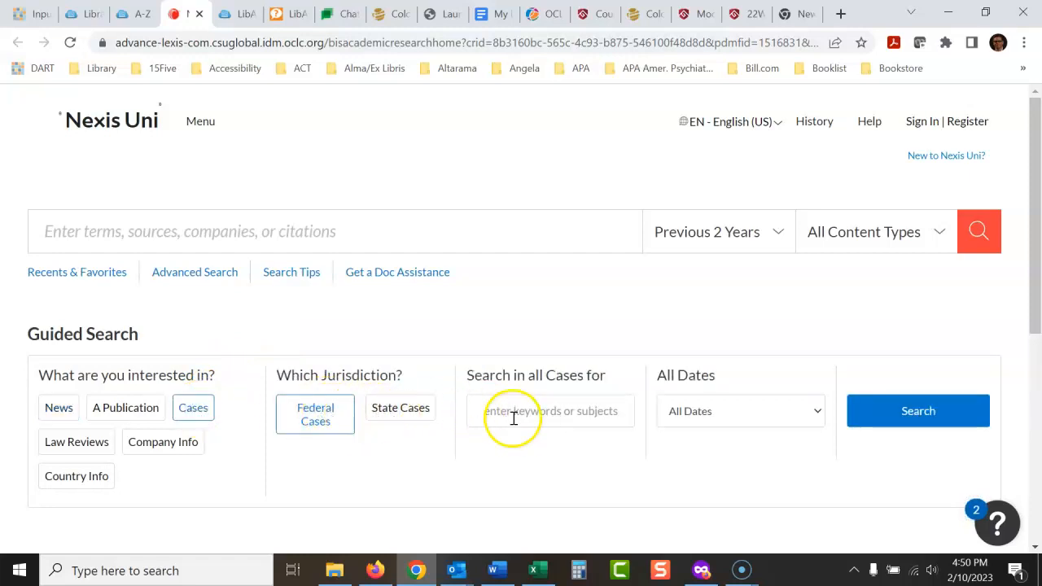
left_click(550, 411)
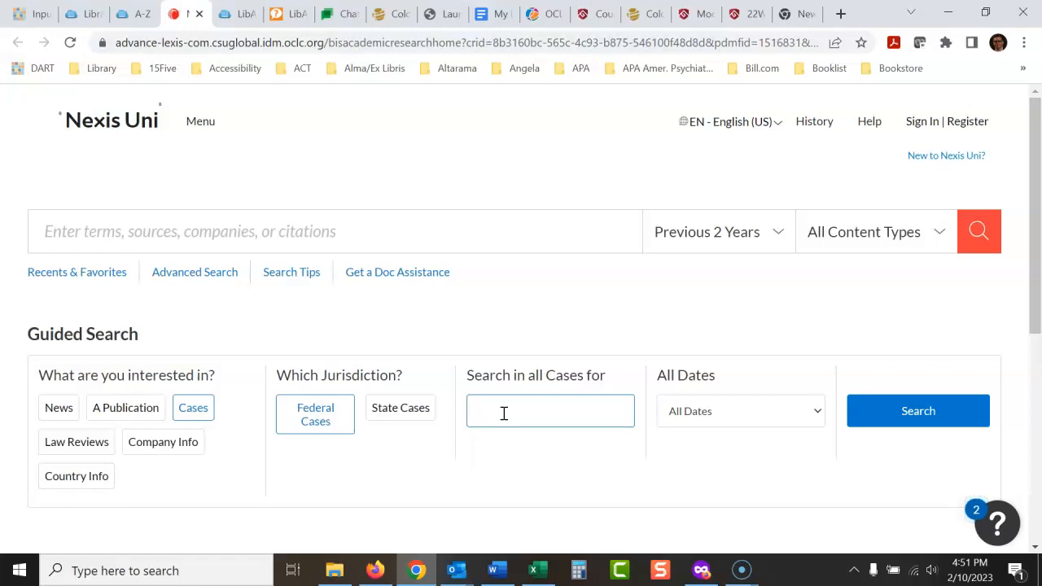
Search federal cases for "partner's basis partnership interest"
type("part")
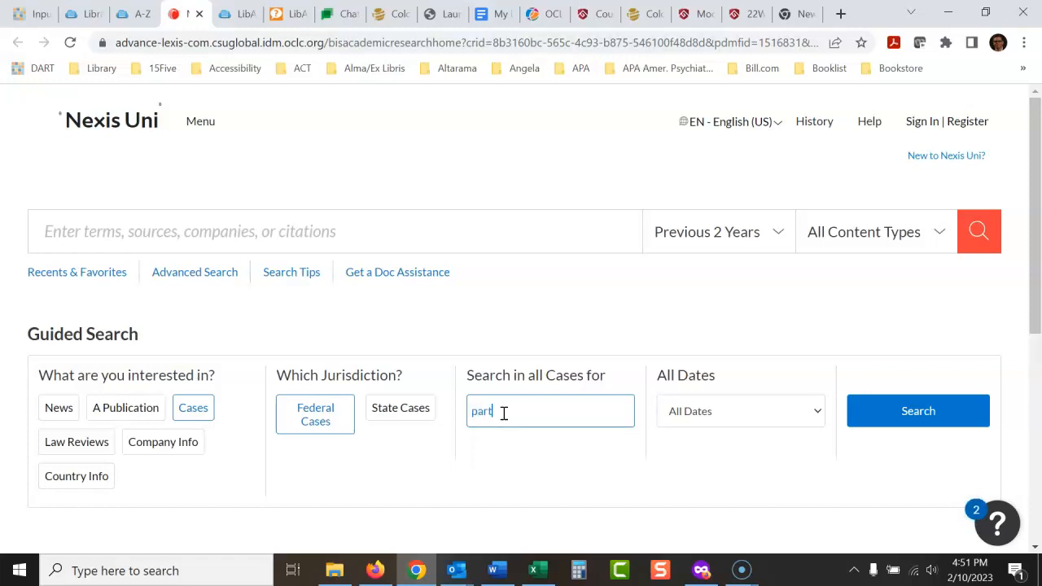
type("ner's basis pa")
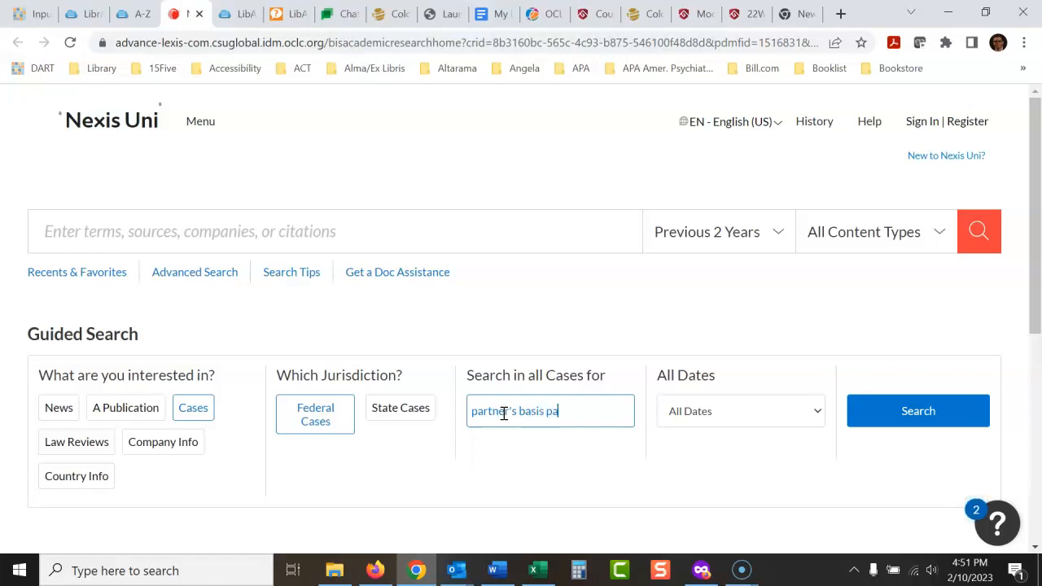
type("rtener")
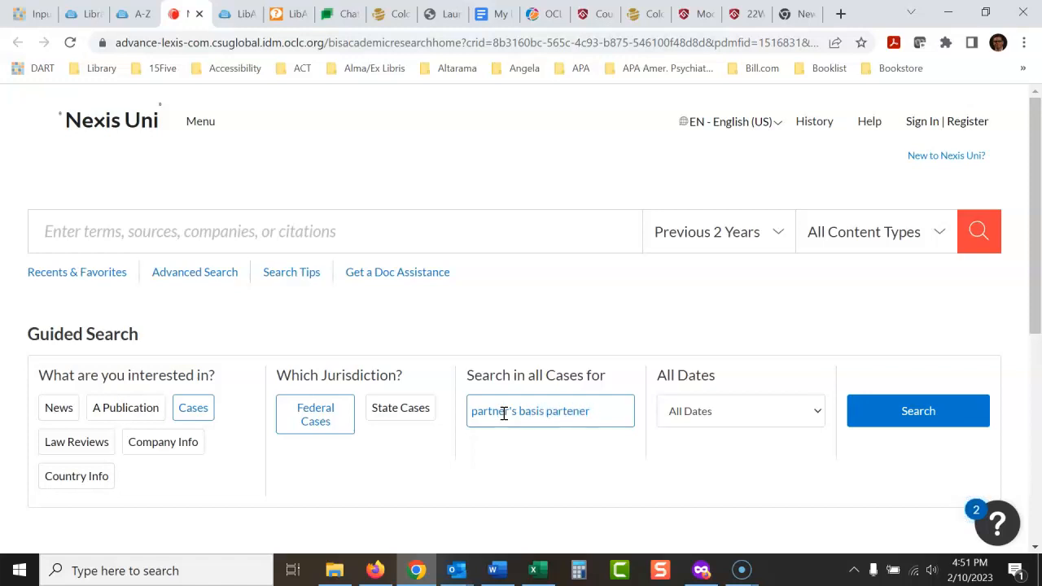
type("rship interest")
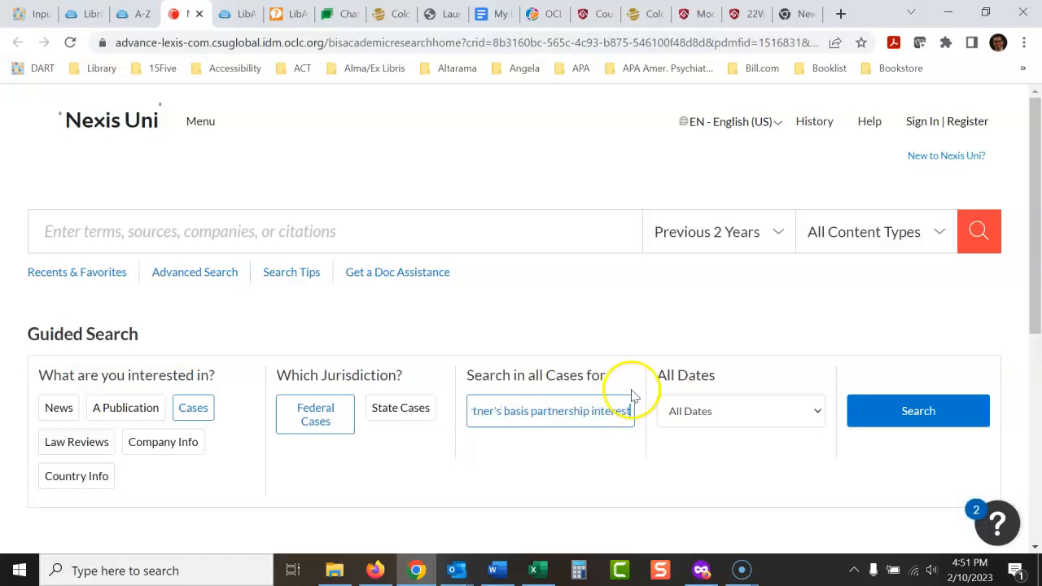
left_click(918, 410)
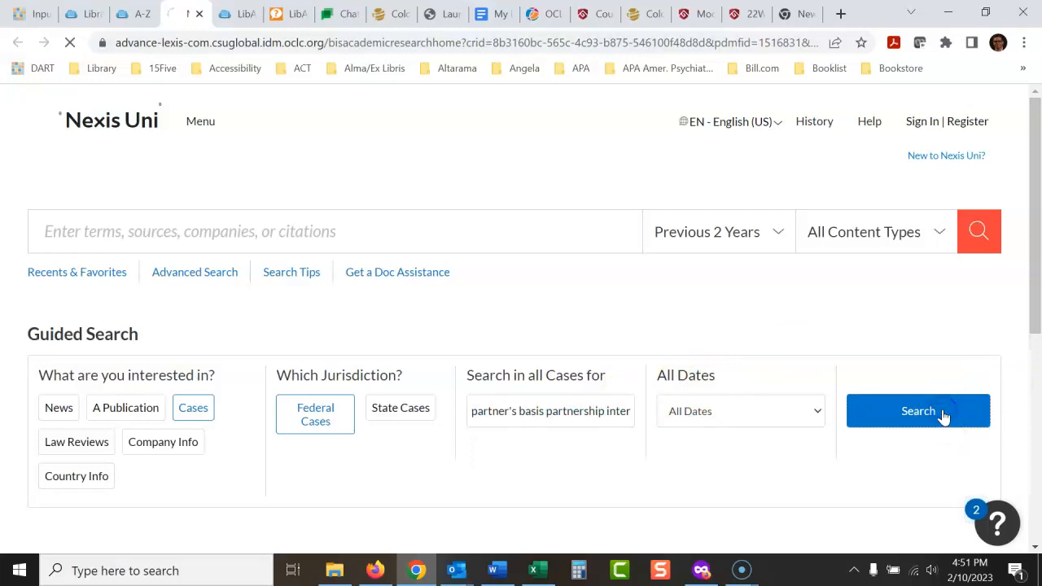
Apply a Timeline filter of Jan 01, 2018 to Dec 31, 2023, leaving 263 cases
left_click(918, 410)
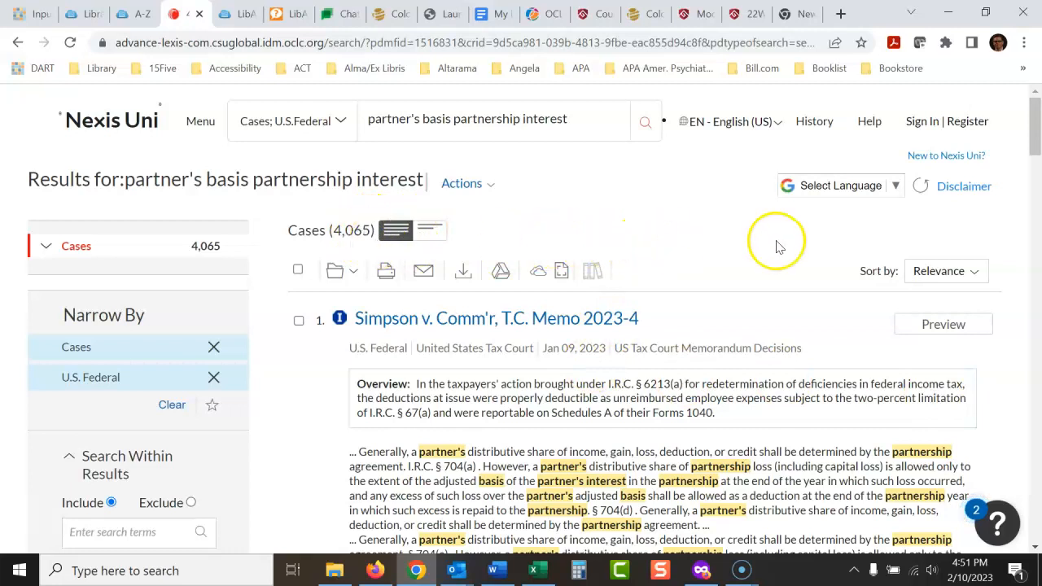
scroll("down", 3)
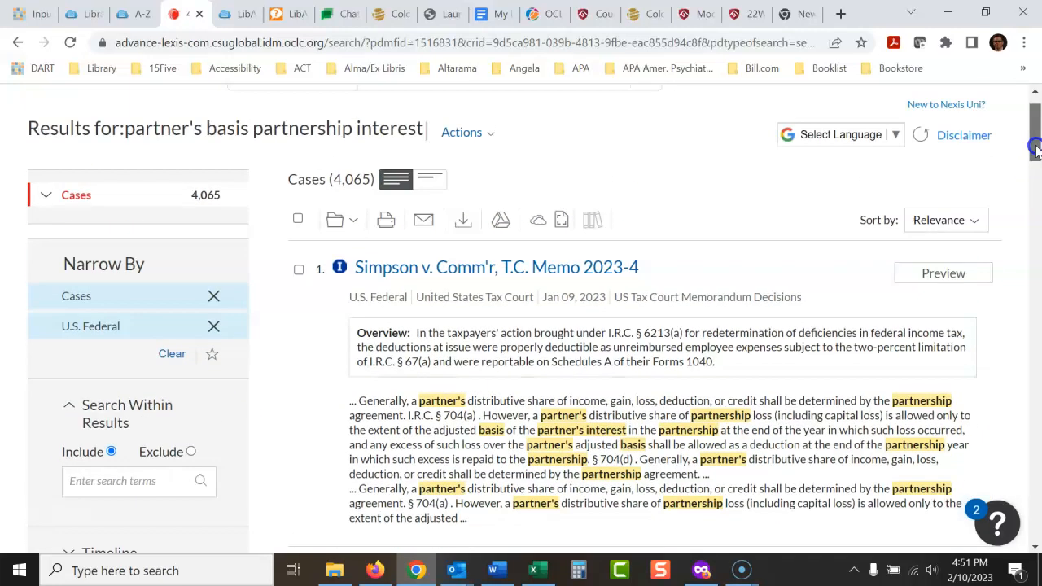
scroll("down", 3)
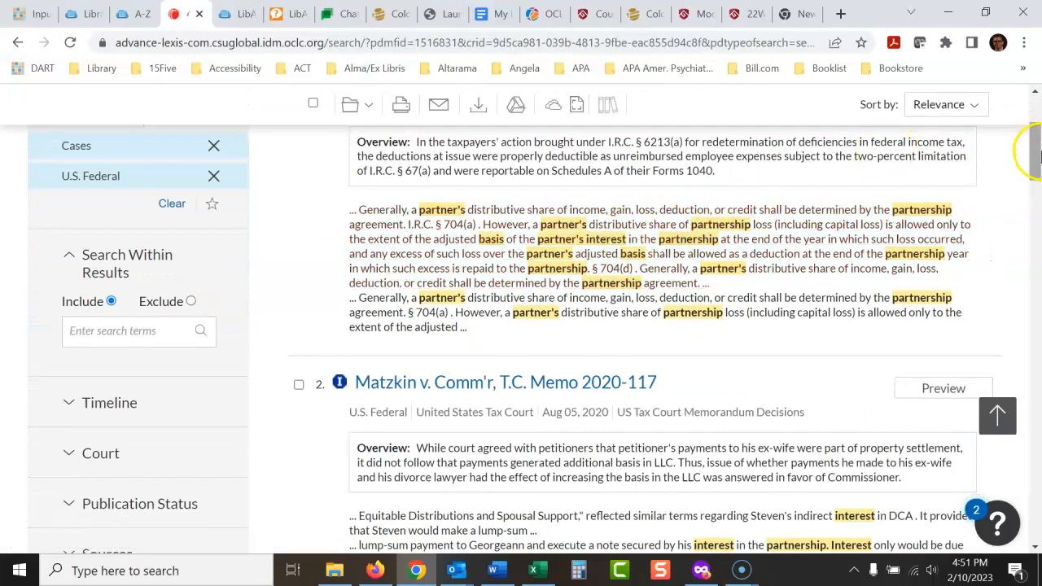
scroll("down", 3)
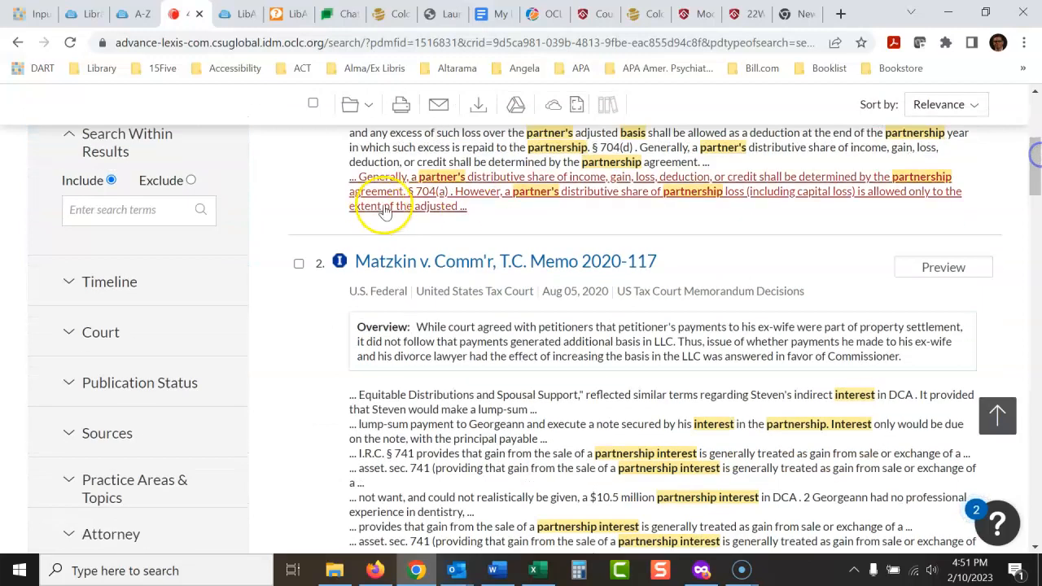
left_click(109, 280)
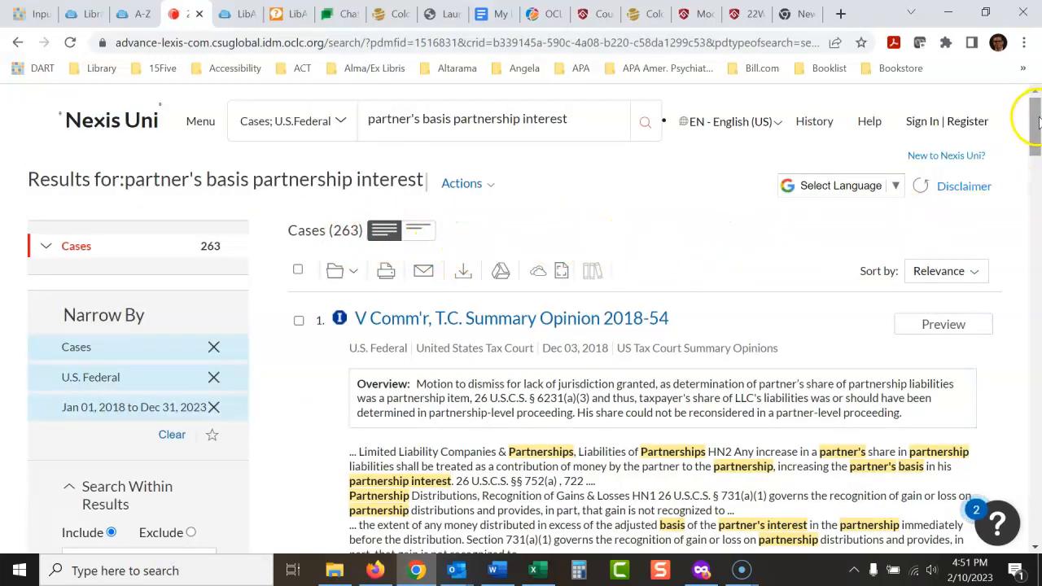
Expand the Court filter to show the circuit-by-circuit breakdown of the 263 results
scroll("down", 3)
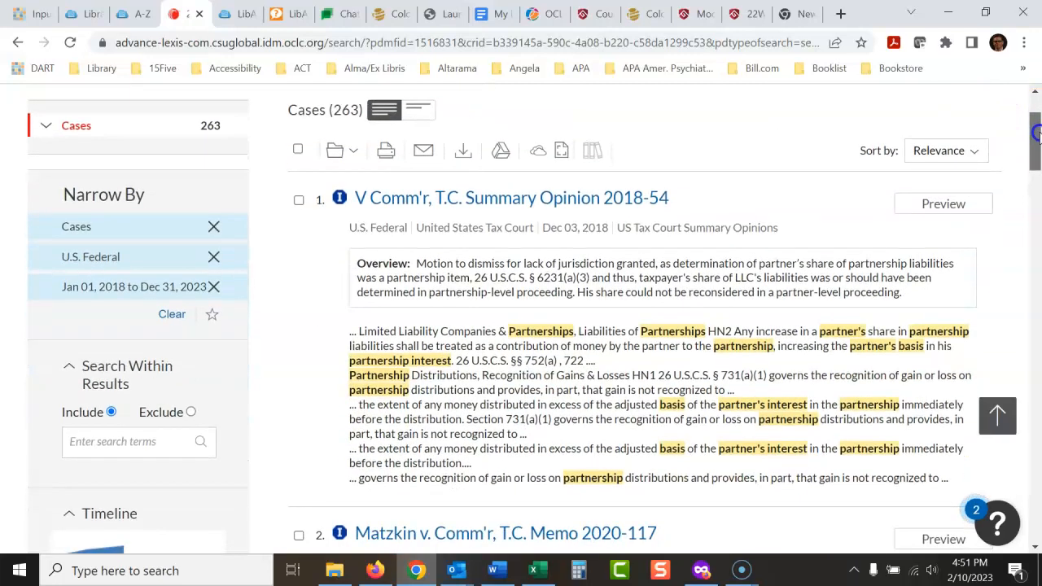
scroll("down", 3)
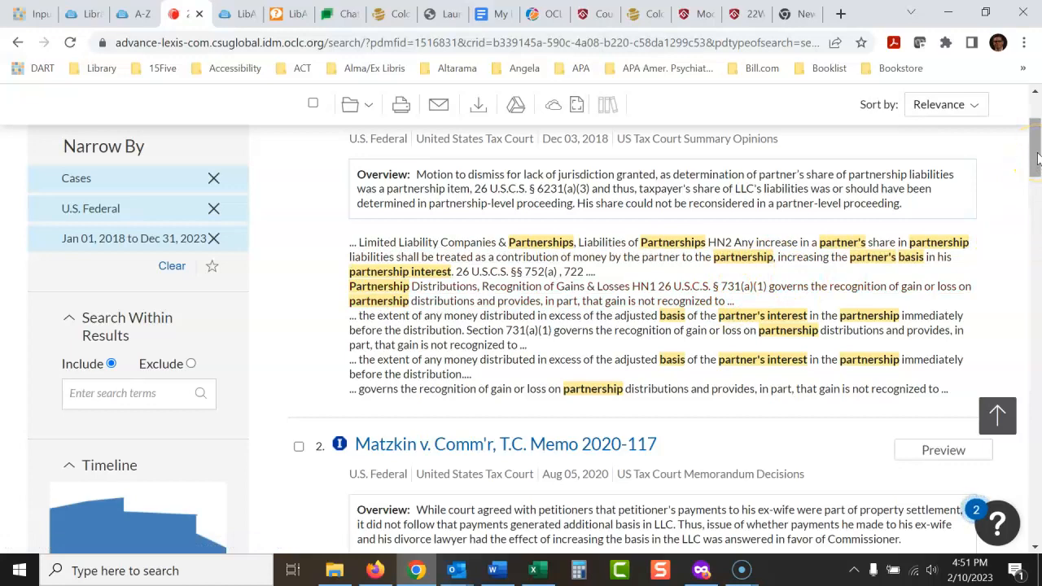
scroll("down", 3)
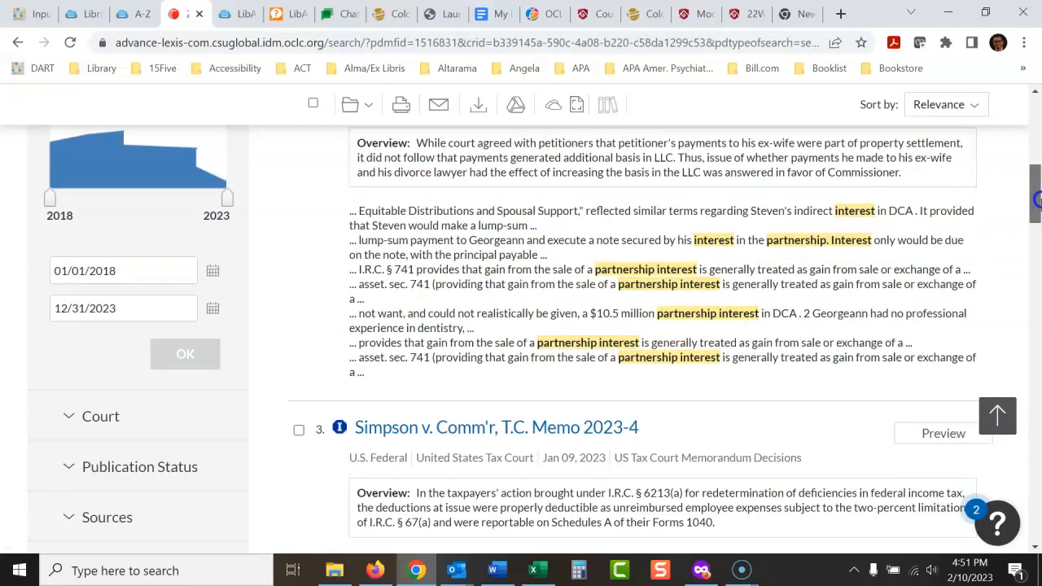
scroll("down", 3)
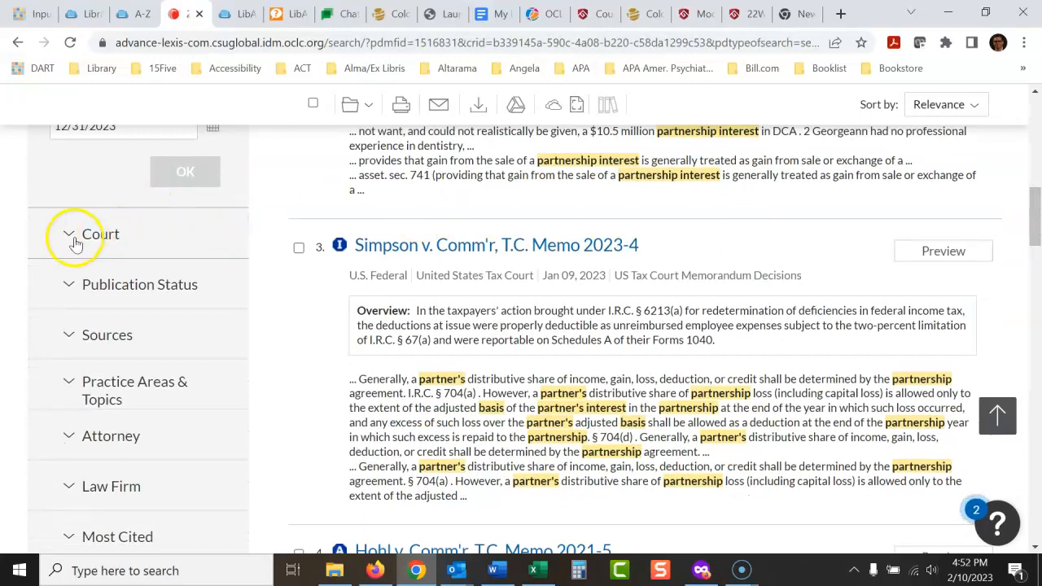
left_click(101, 234)
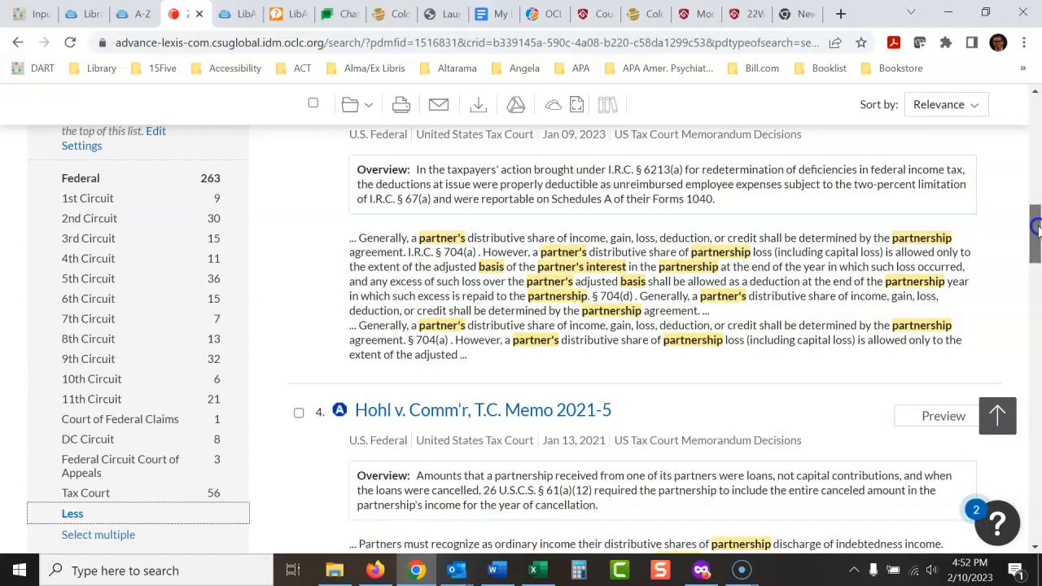
mouse_move(189, 335)
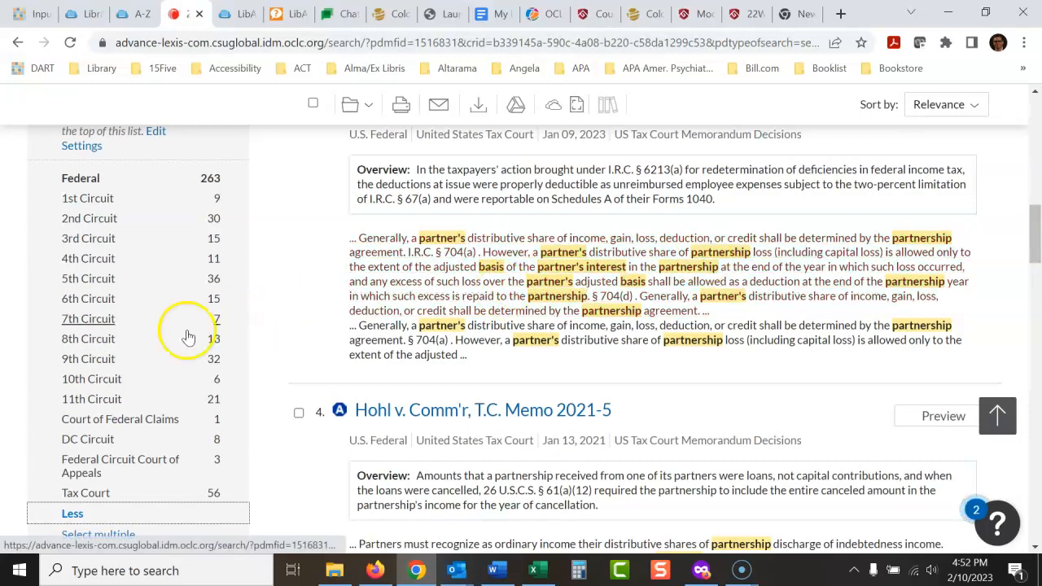
mouse_move(212, 361)
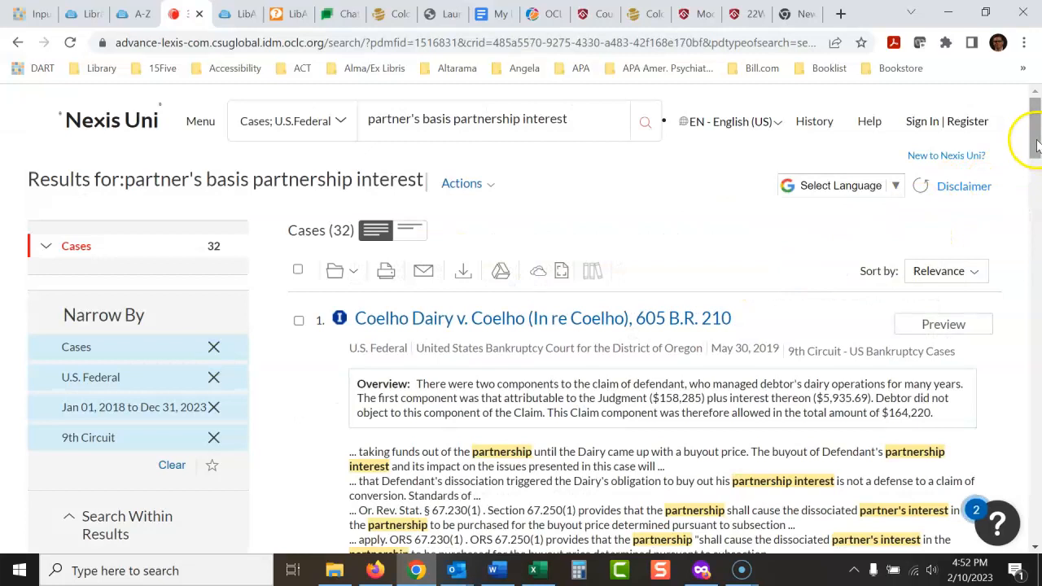
Select the Coelho Dairy v. Coelho (In re Coelho) title from the 32 Ninth Circuit results
scroll("down", 3)
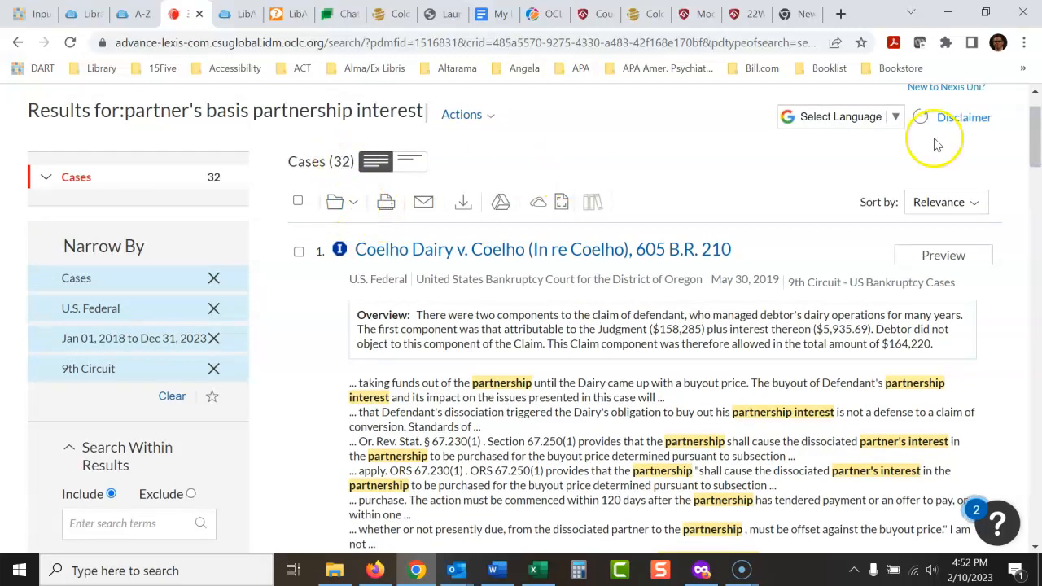
scroll("down", 3)
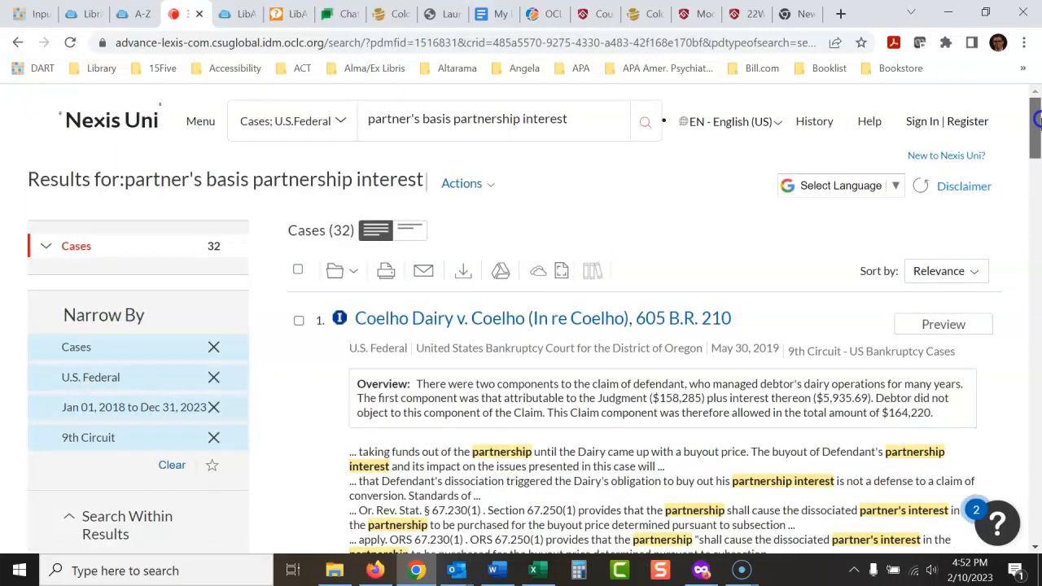
left_click(542, 317)
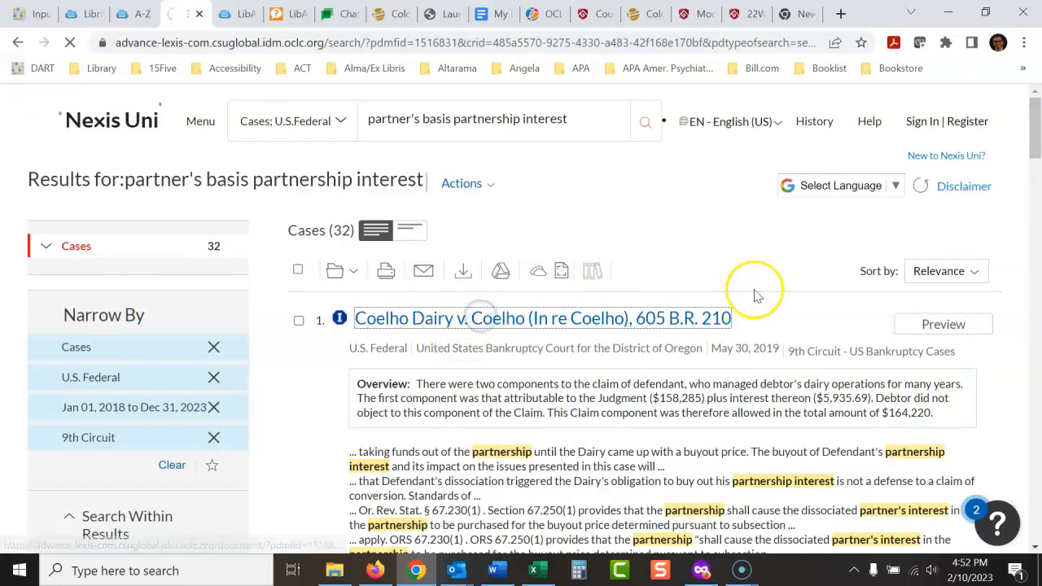
left_click(542, 317)
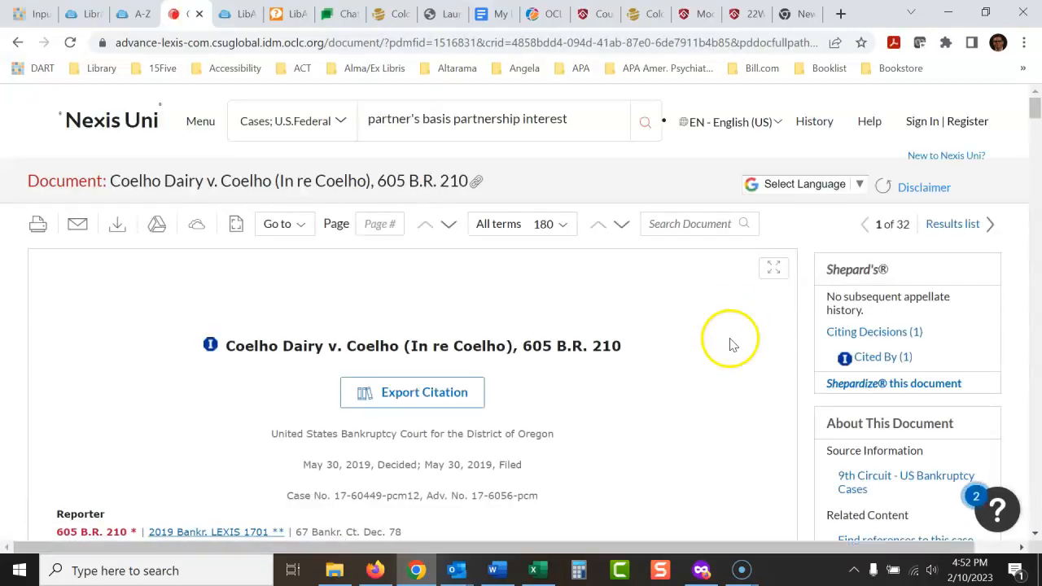
mouse_move(1034, 111)
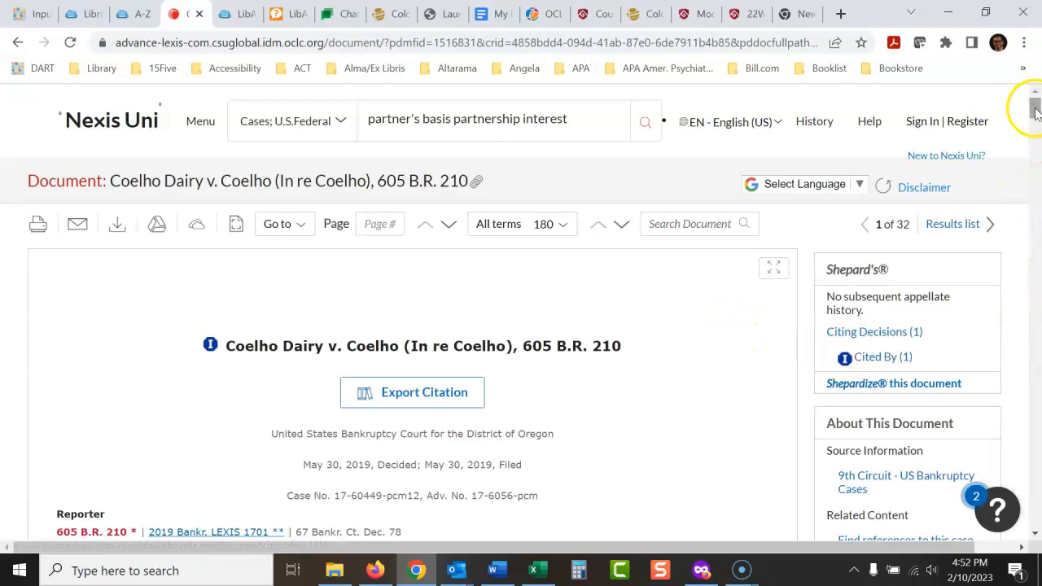
Scroll through the opened Coelho Dairy v. Coelho document and its toolbar
scroll("down", 3)
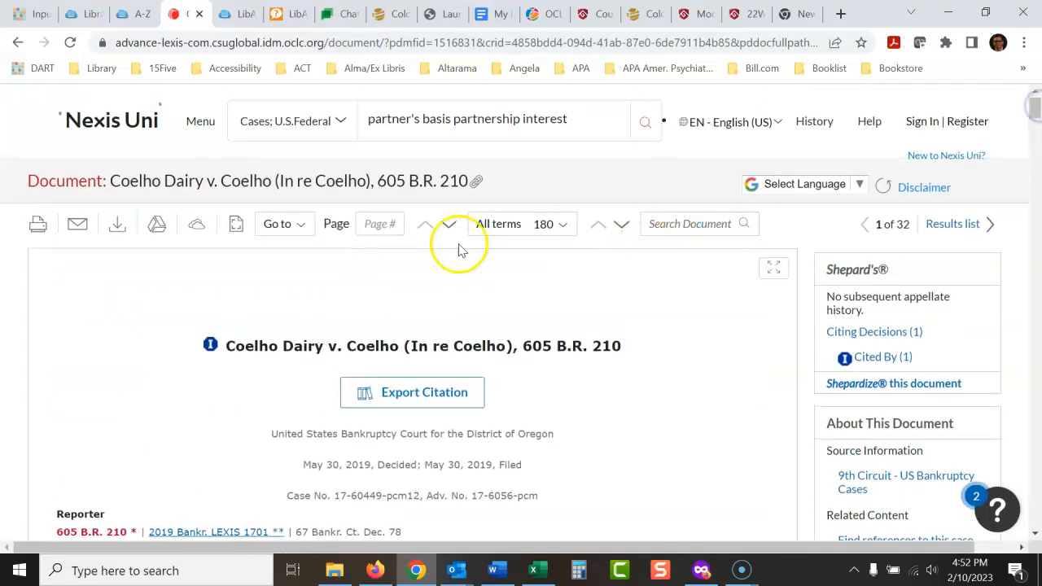
mouse_move(78, 224)
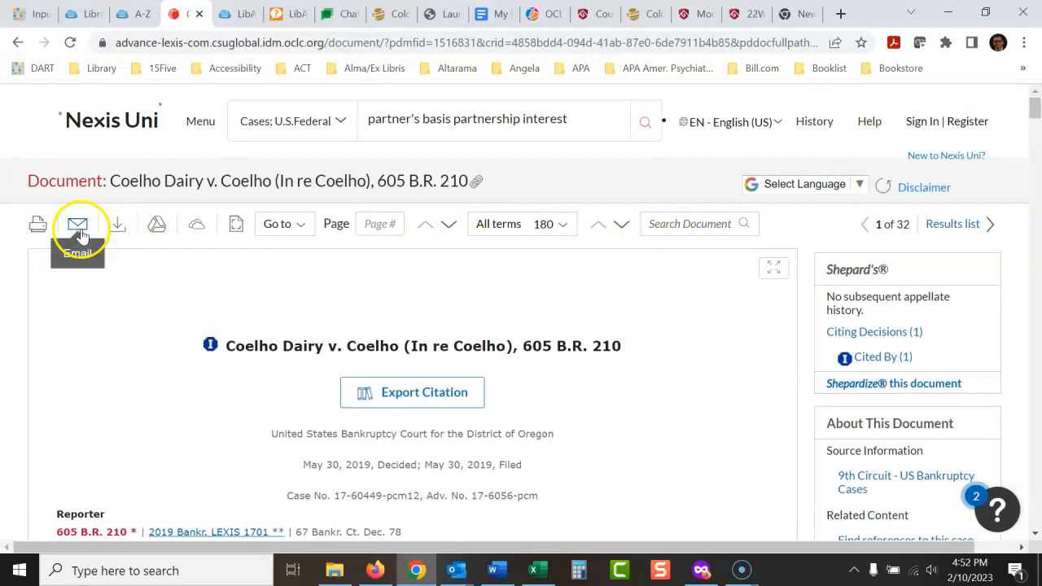
mouse_move(117, 224)
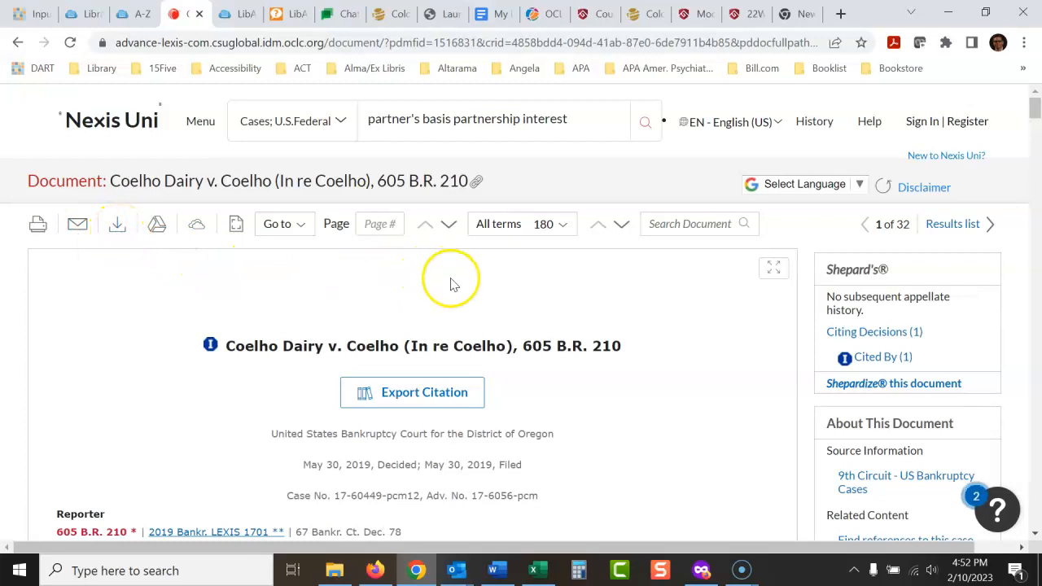
mouse_move(479, 181)
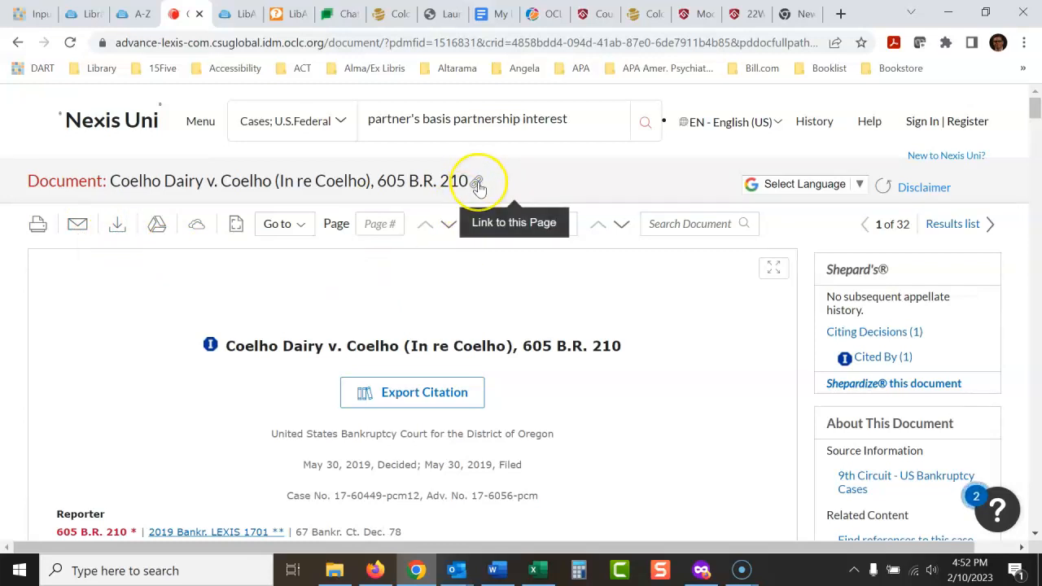
left_click(479, 180)
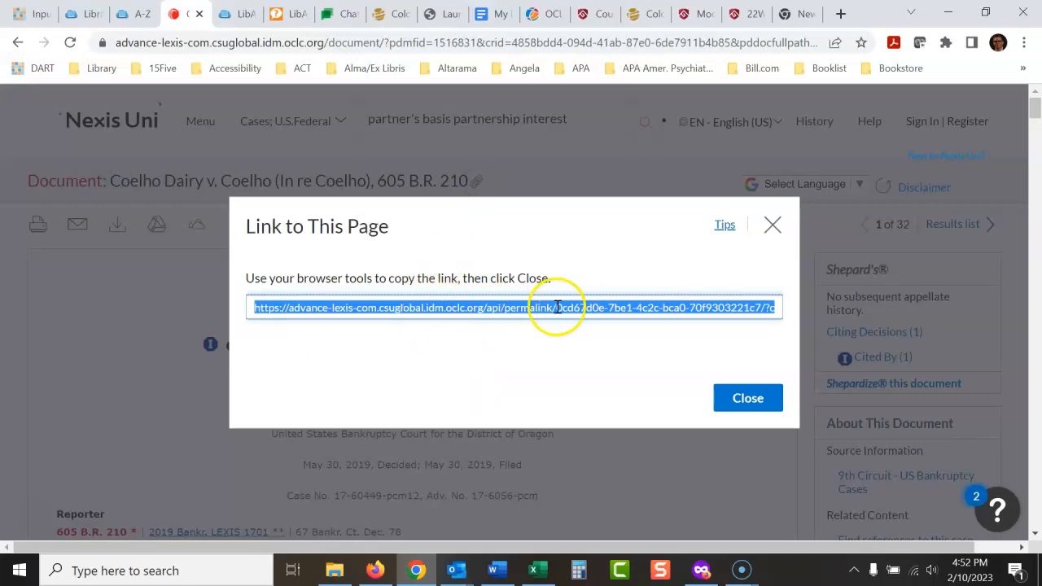
left_click(745, 397)
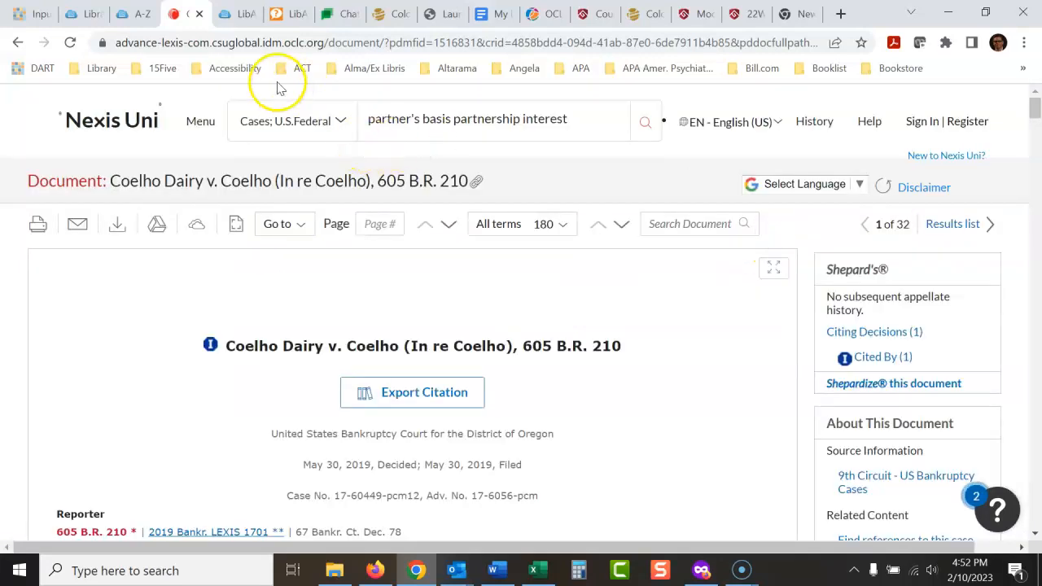
mouse_move(488, 188)
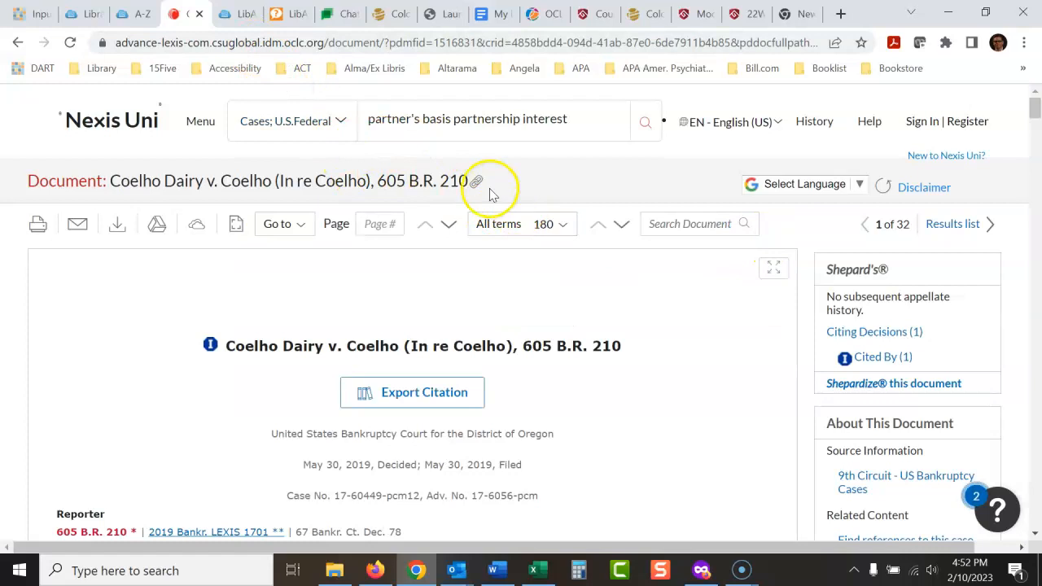
left_click(475, 180)
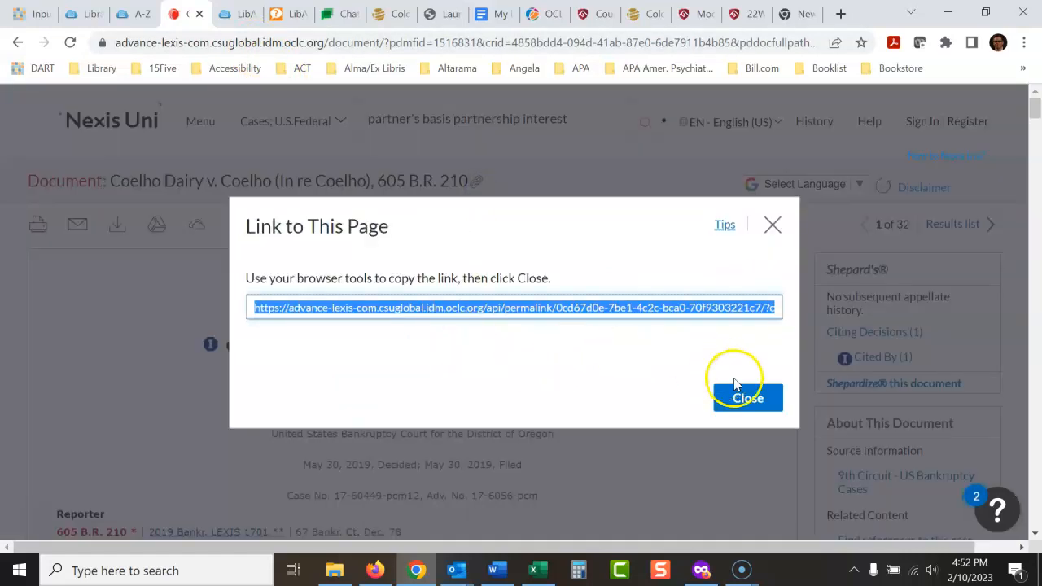
left_click(745, 397)
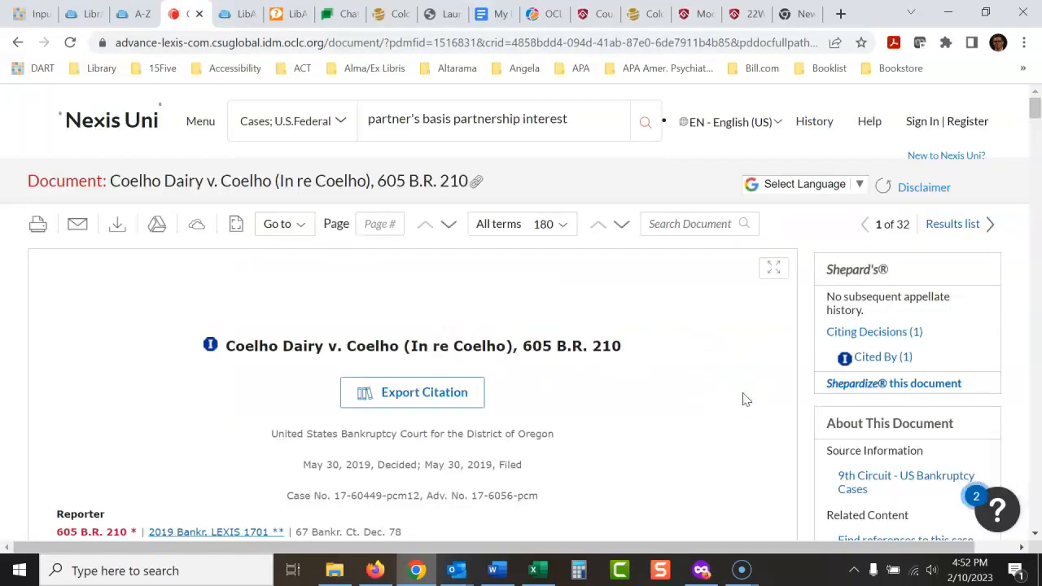